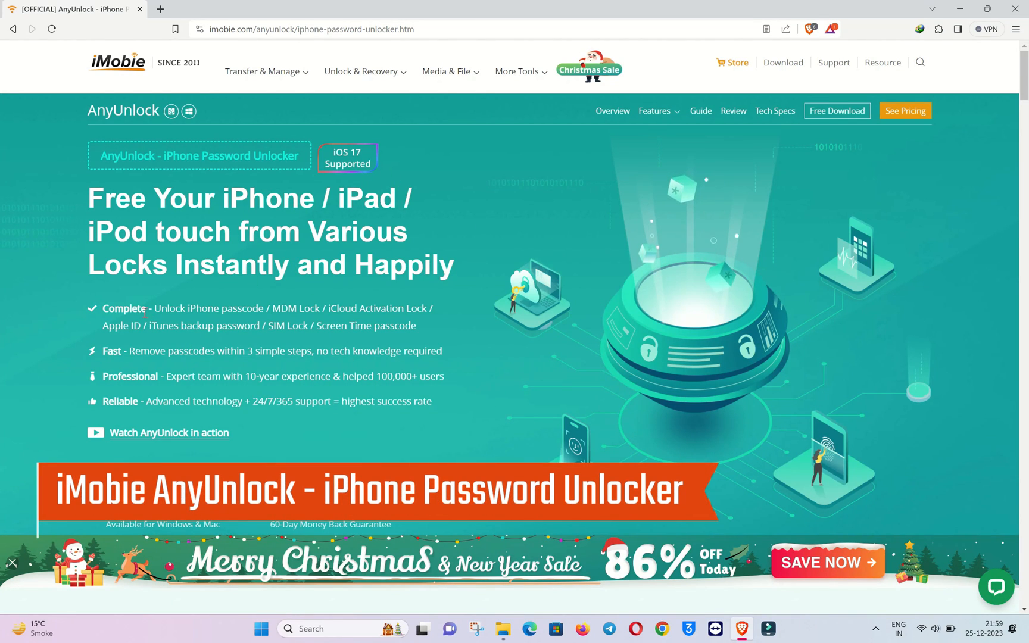
pyautogui.moveTo(489, 326)
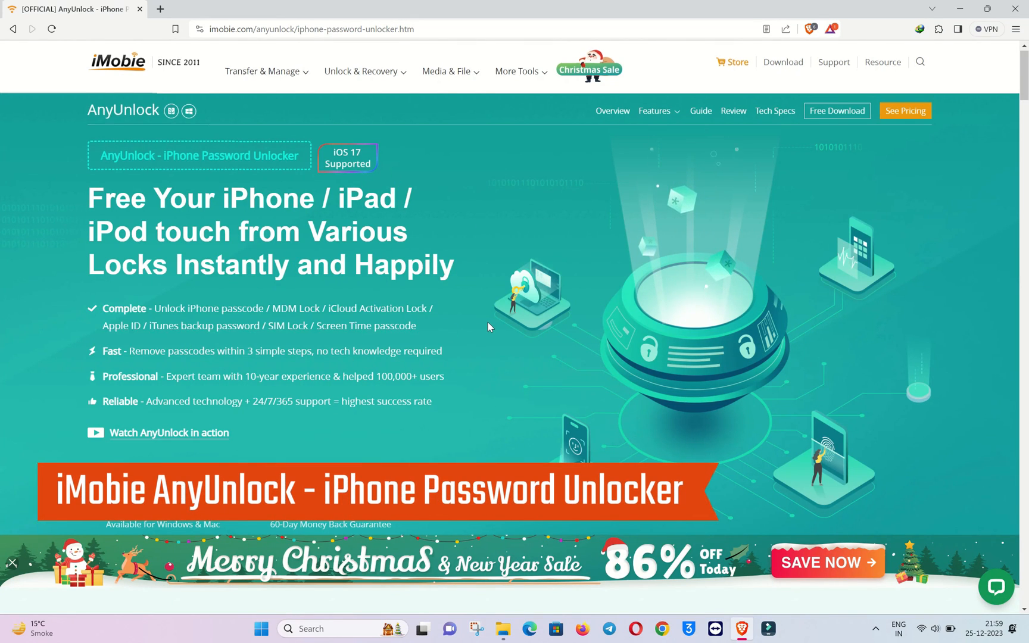
# Start the installation of AnyUnlock - iPhone Password Unlocker so its download begins.
pyautogui.scroll(-3)
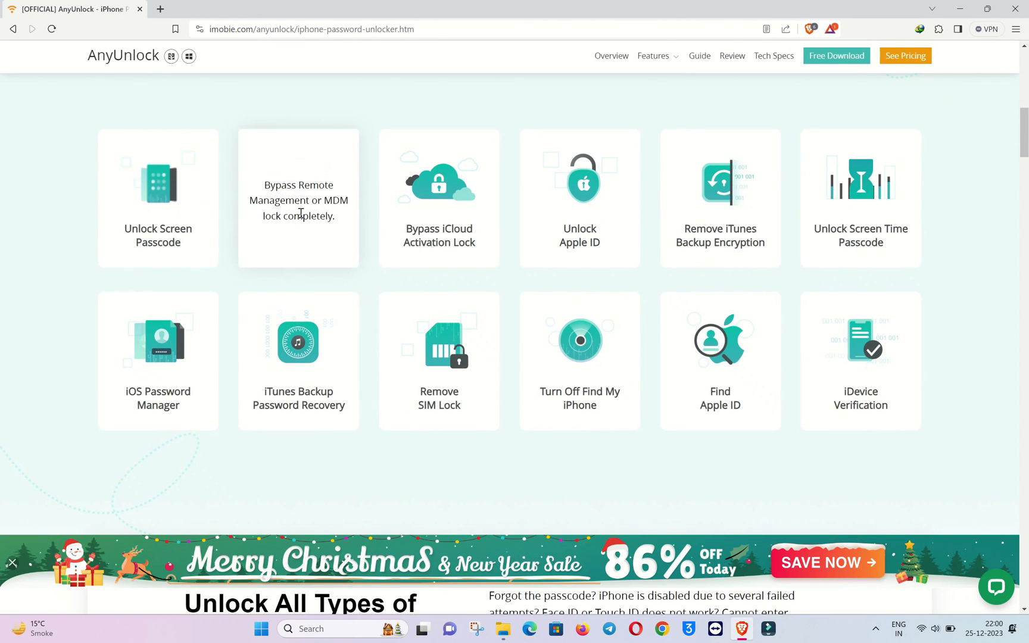
pyautogui.scroll(-3)
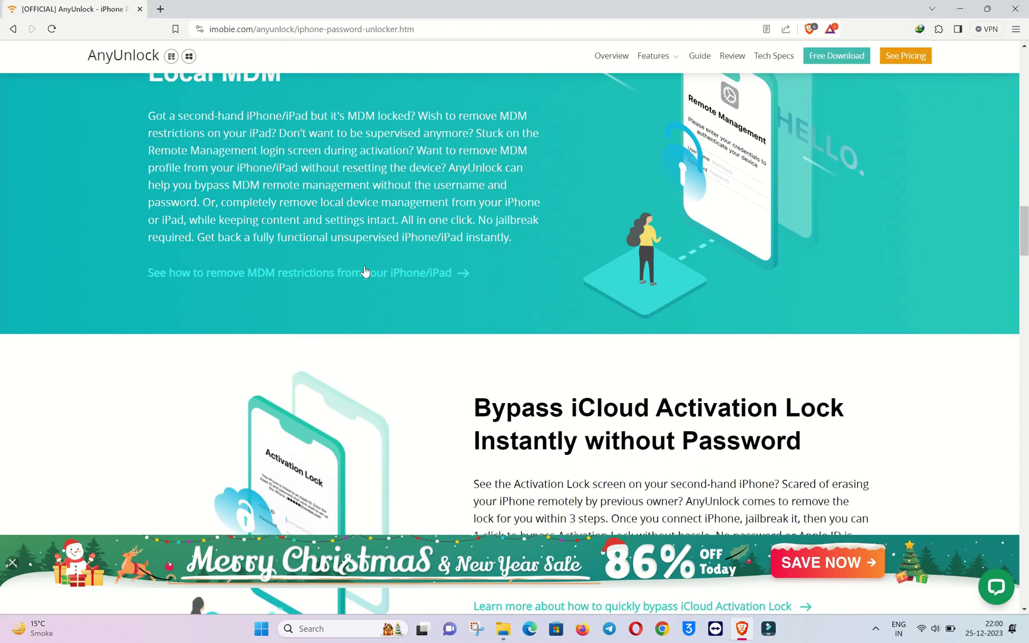
pyautogui.scroll(3)
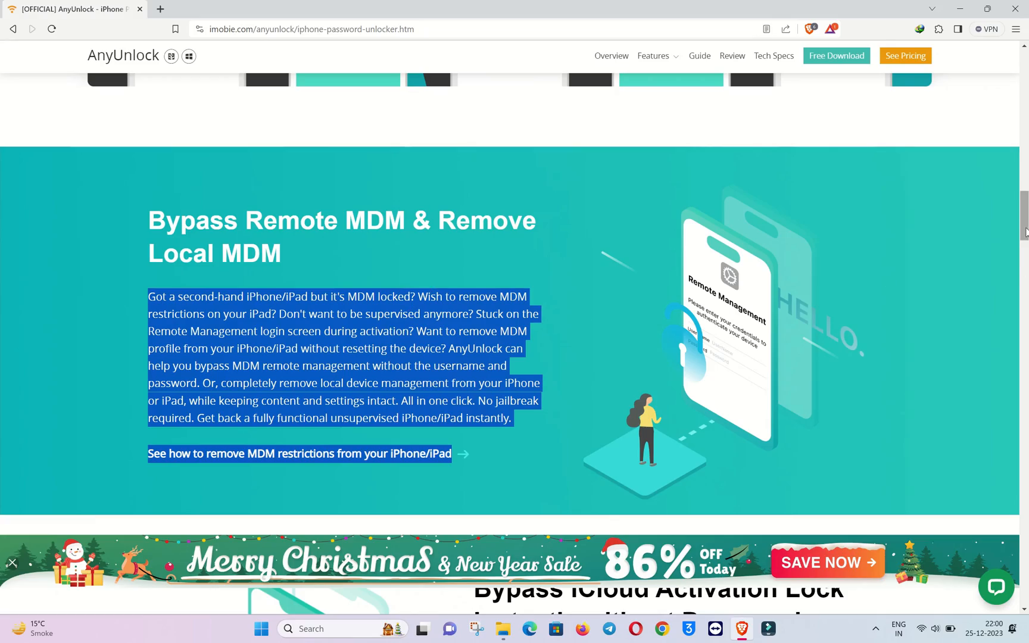
pyautogui.scroll(-3)
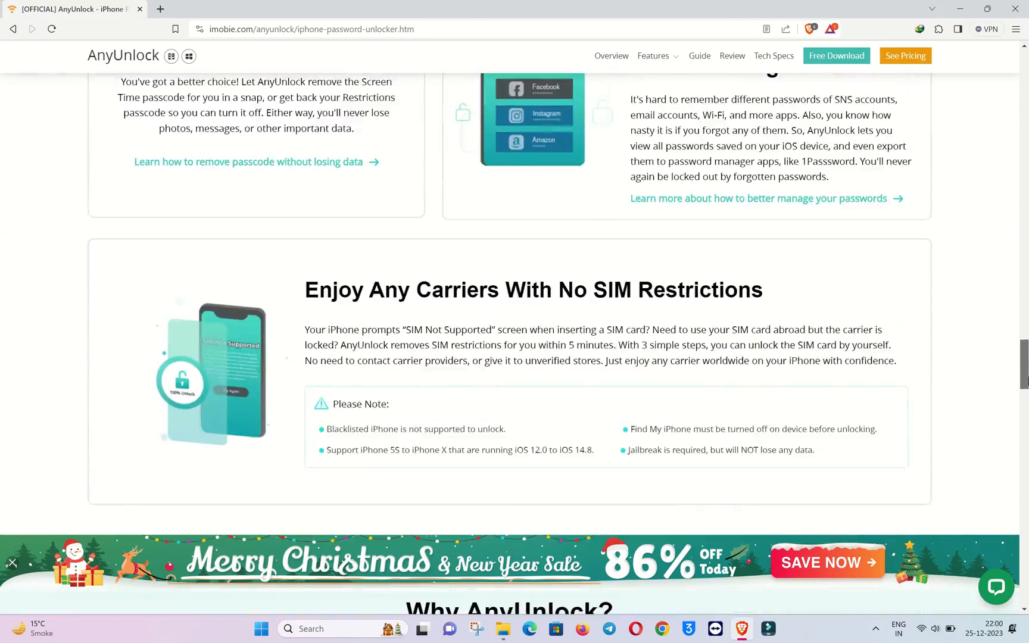
pyautogui.scroll(-3)
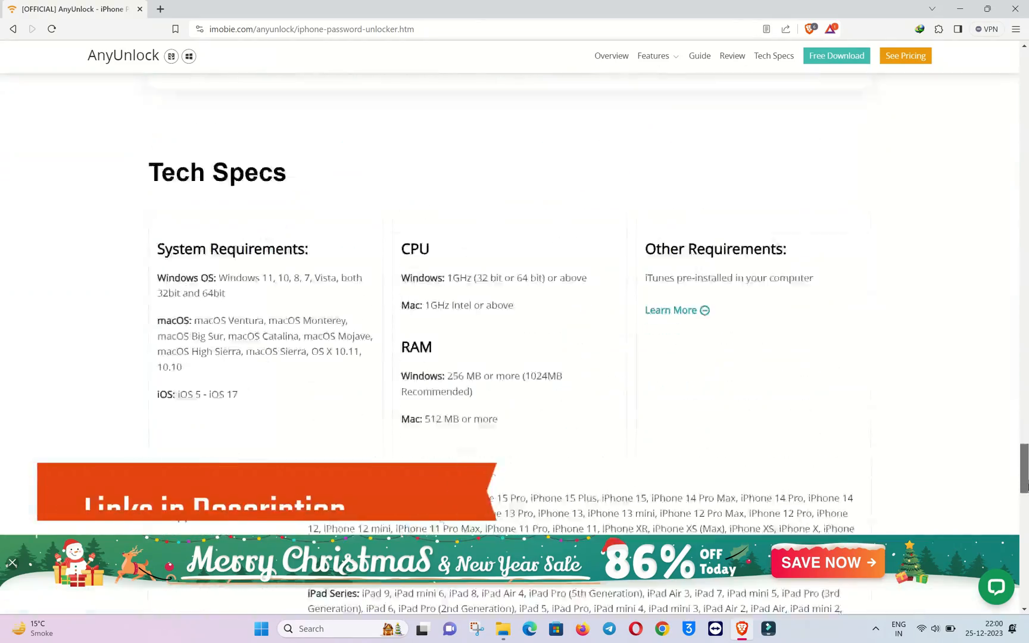
pyautogui.scroll(3)
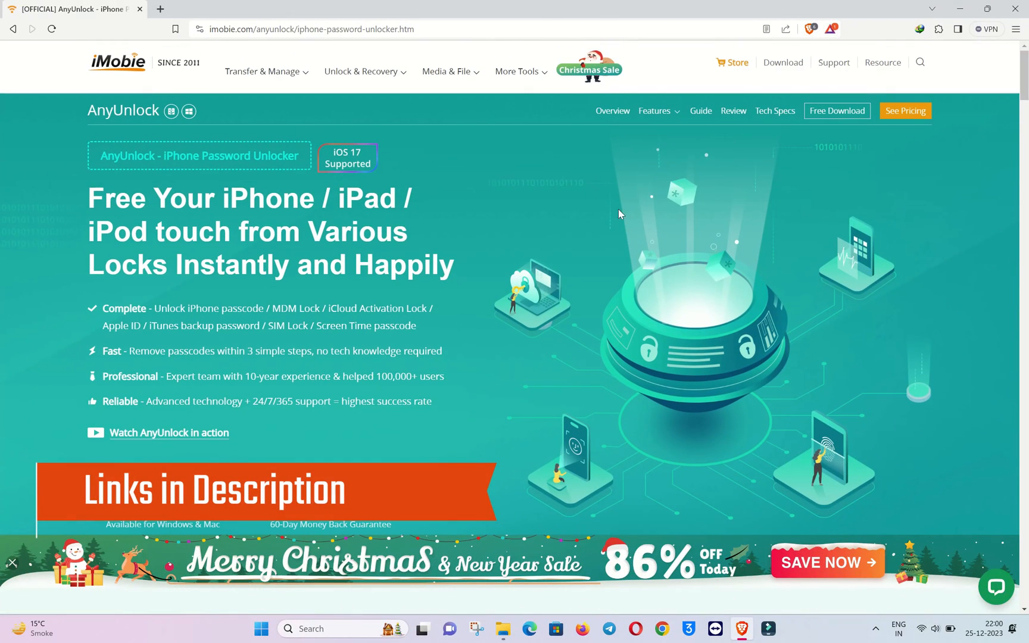
pyautogui.scroll(-3)
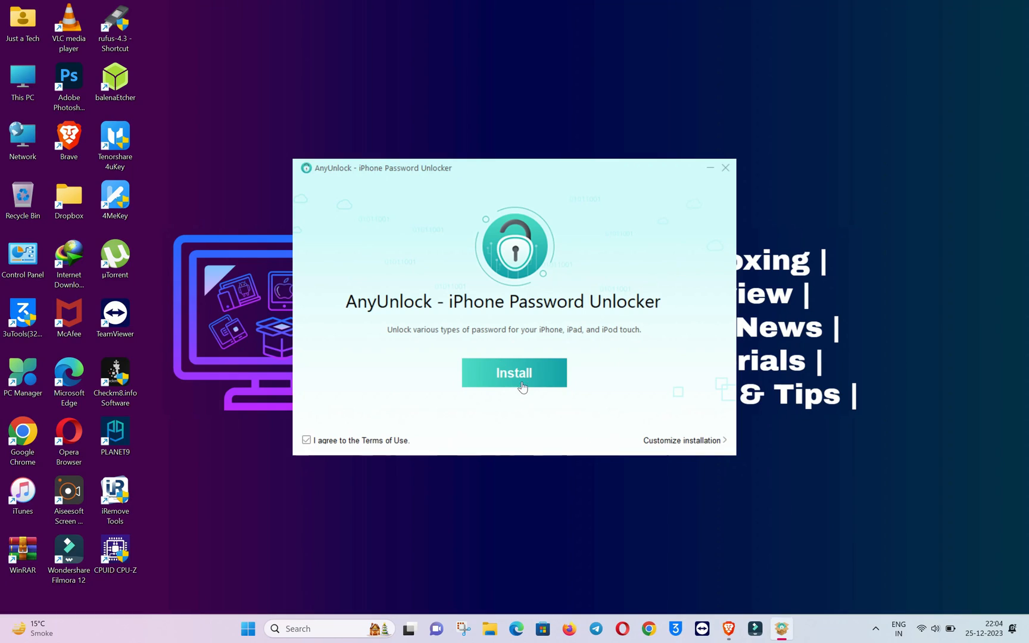
pyautogui.click(513, 373)
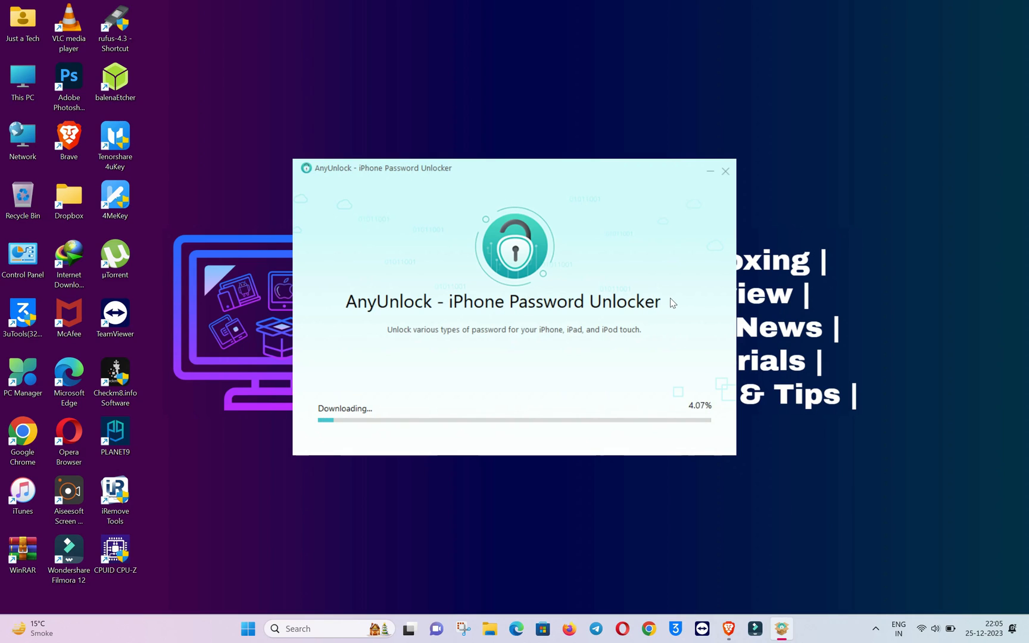
pyautogui.moveTo(652, 259)
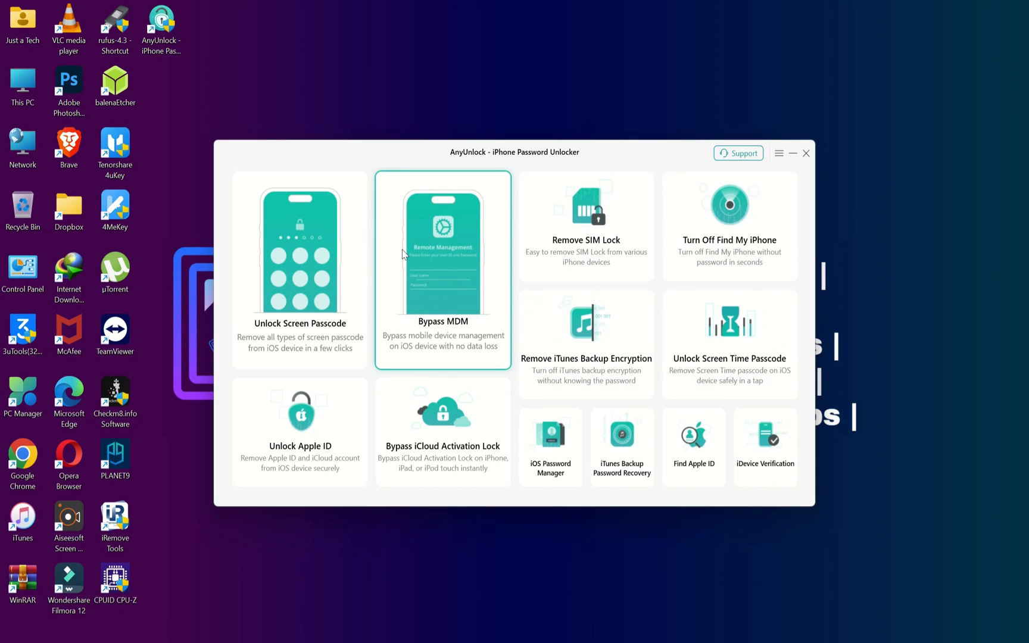
# Choose Bypass MDM from the home screen and start the MDM bypass tool.
pyautogui.click(442, 269)
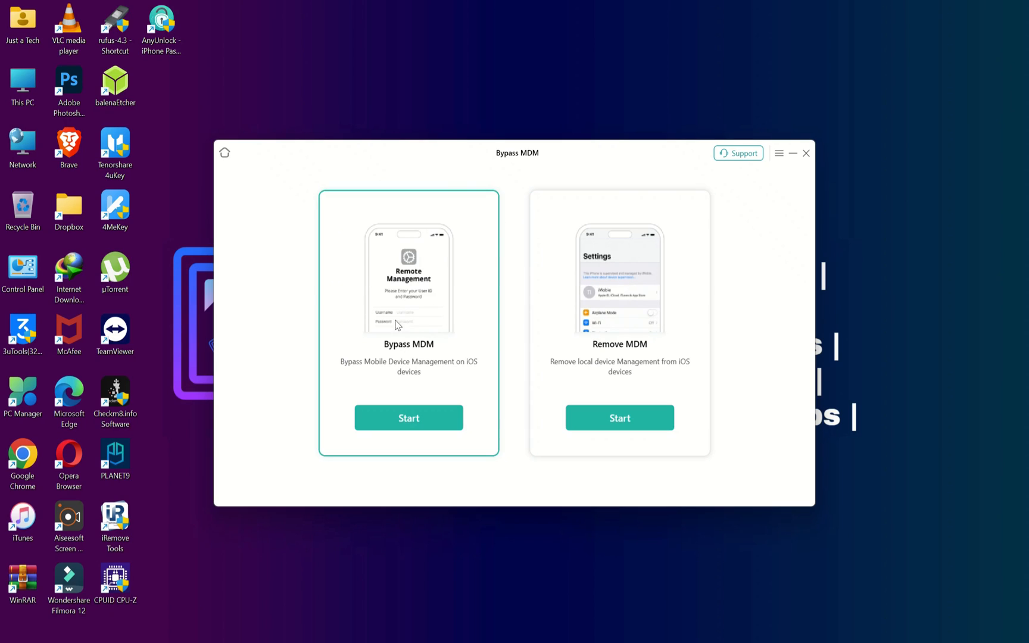
pyautogui.click(408, 418)
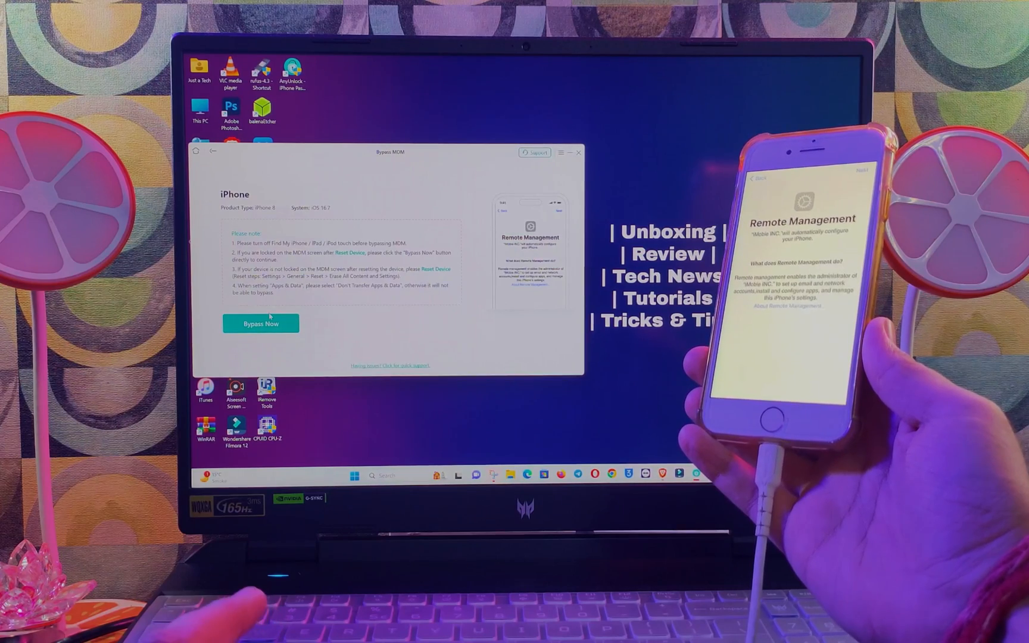
# Launch Bypass Now and confirm the iPhone is already on the Remote Management screen.
pyautogui.click(261, 323)
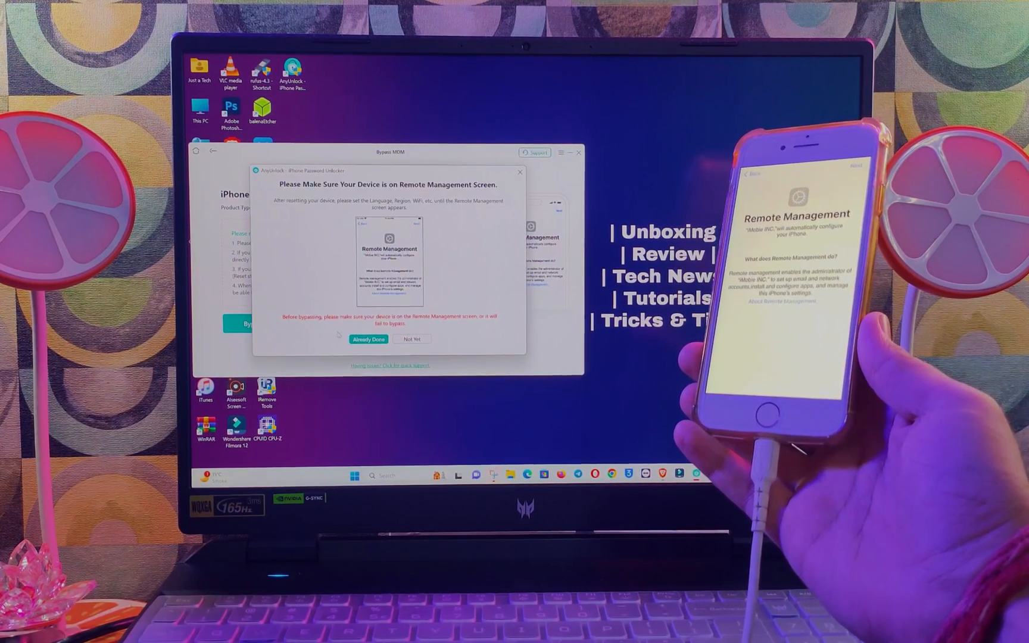
pyautogui.click(368, 340)
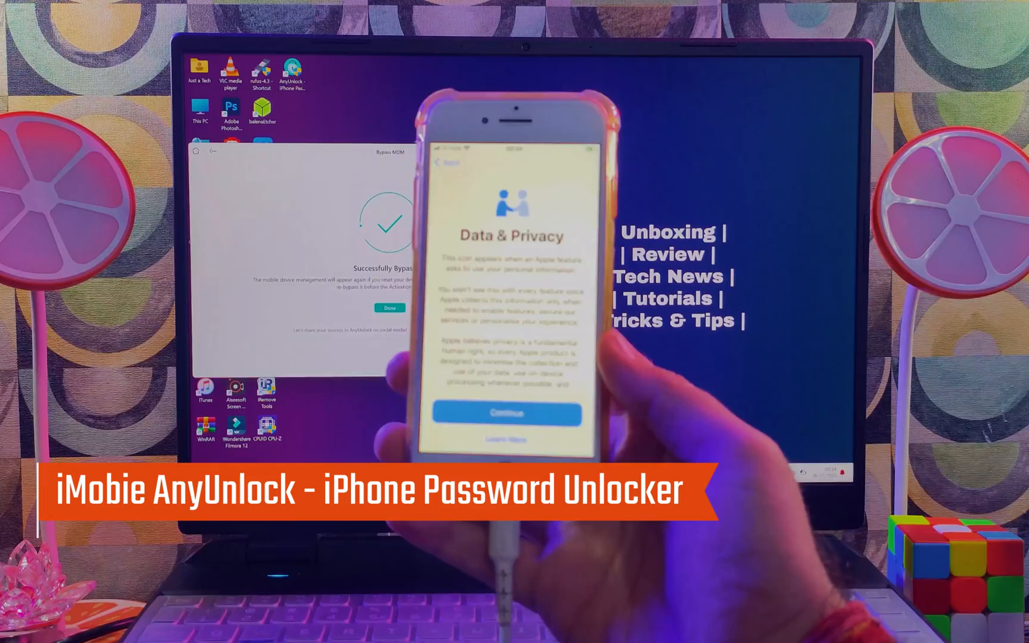
# Continue the iPhone past its Data & Privacy and Display Zoom setup screens after the bypass.
pyautogui.click(504, 413)
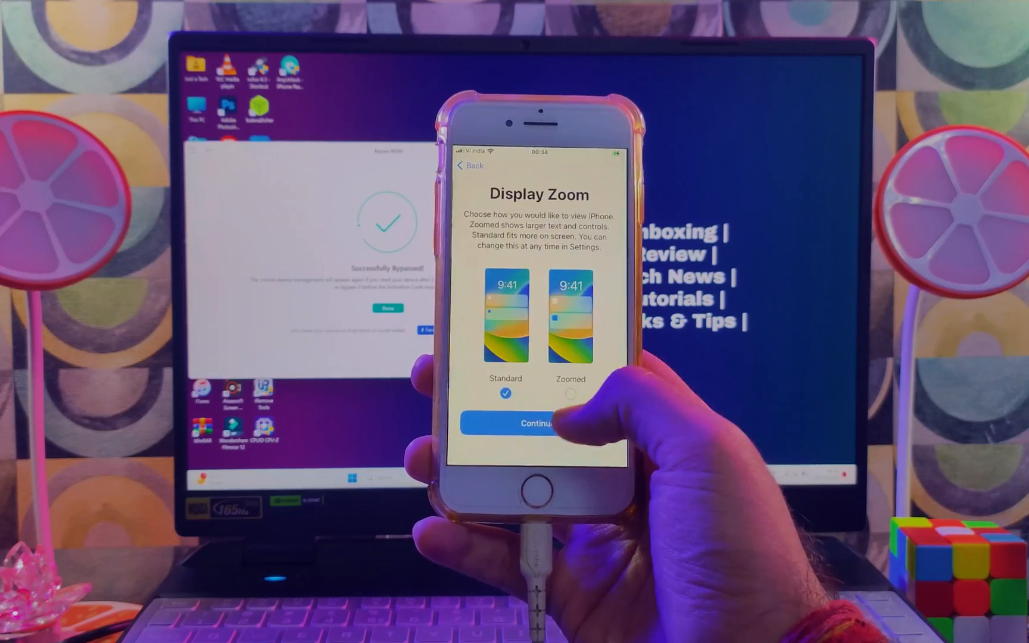
pyautogui.click(531, 423)
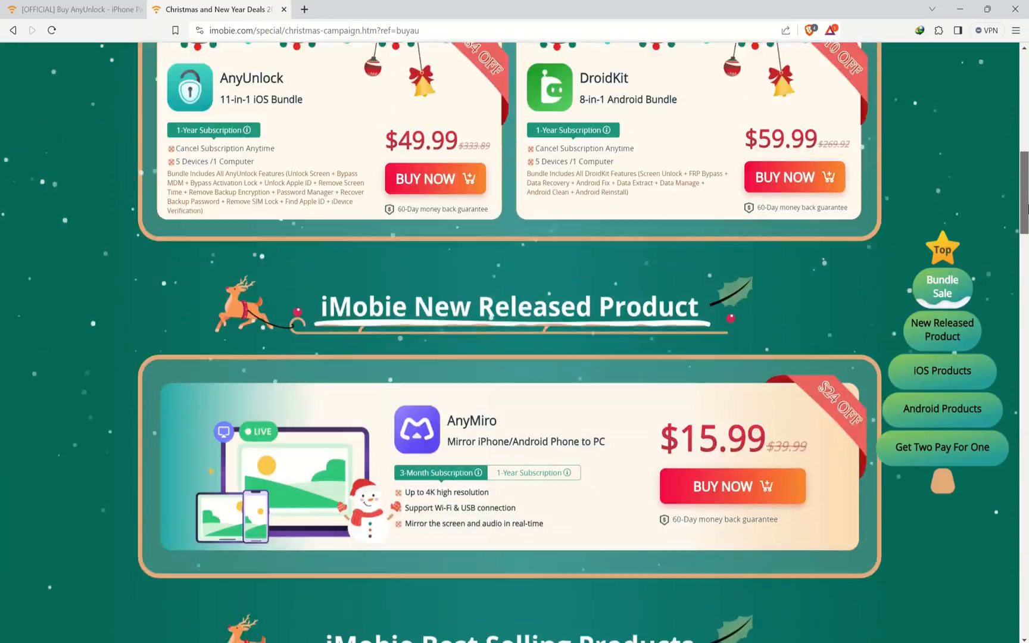
pyautogui.scroll(3)
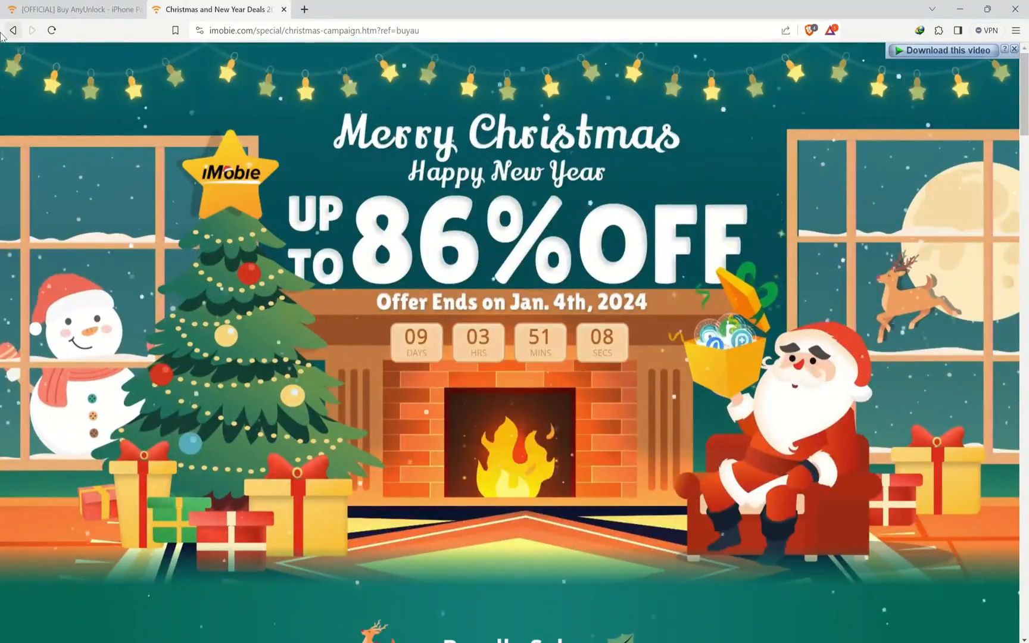